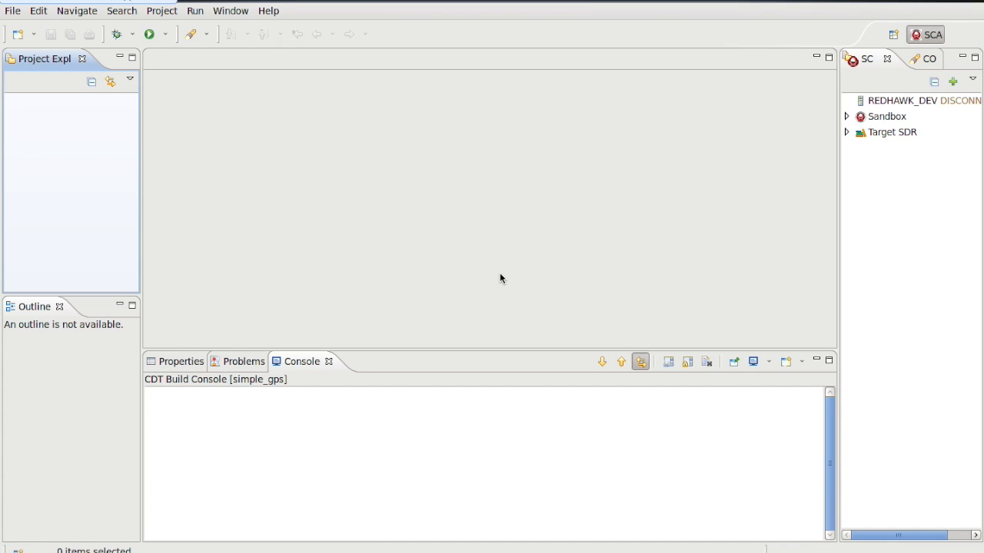
{"action": "mouse_move", "coordinate": [40, 129]}
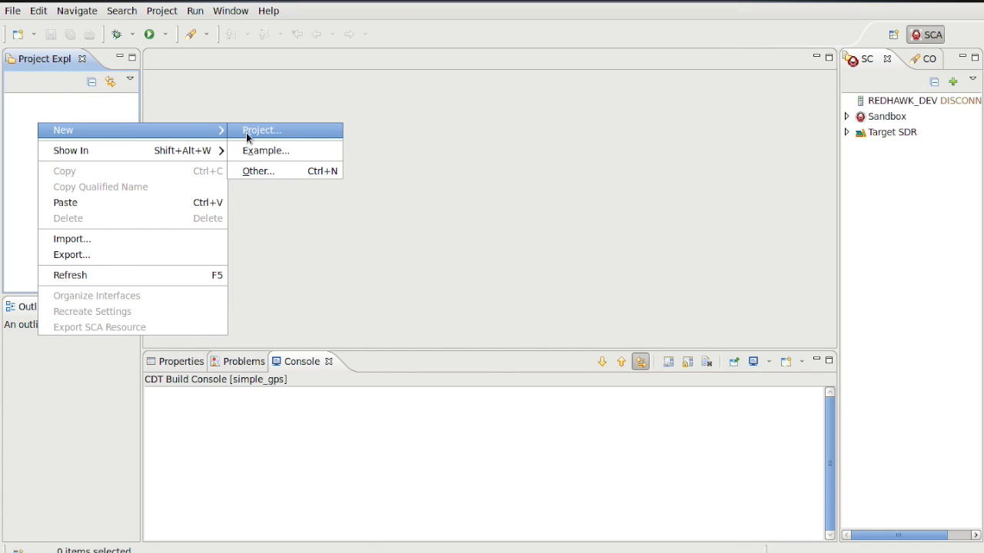
Open the New Project wizard from Project Explorer and select SCA Device Project.
{"action": "left_click", "coordinate": [261, 129]}
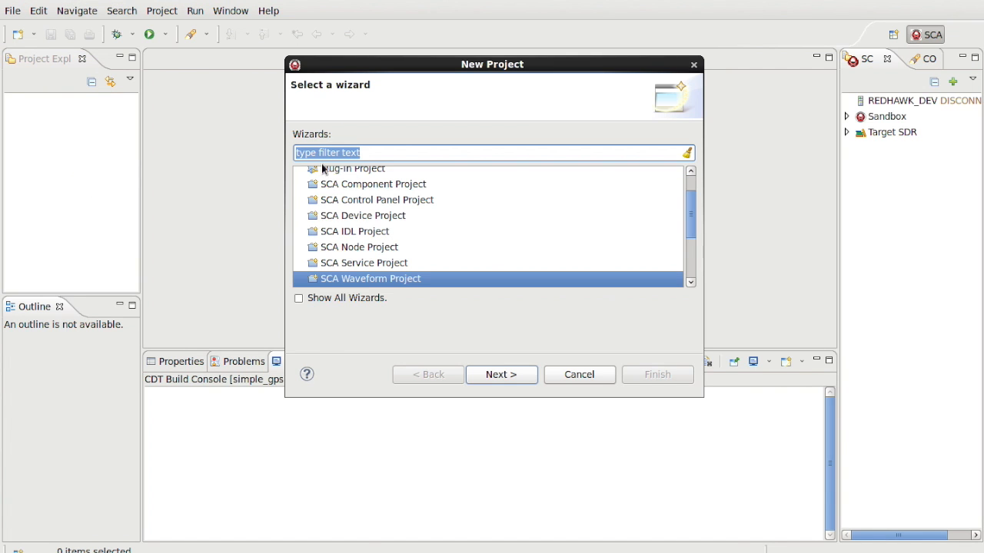
{"action": "left_click", "coordinate": [362, 215]}
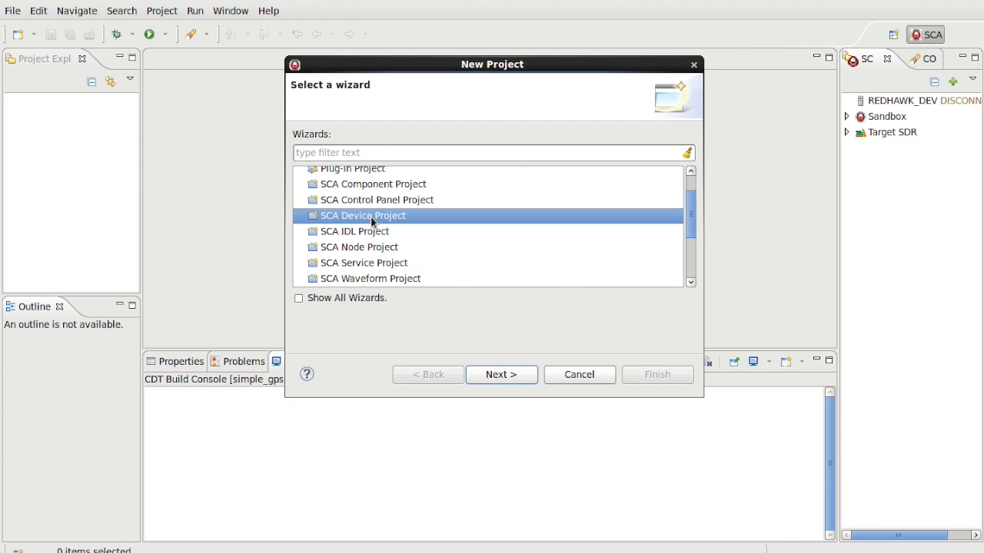
Create device project simple_tcp with plain Device type and a Python implementation.
{"action": "left_click", "coordinate": [501, 375]}
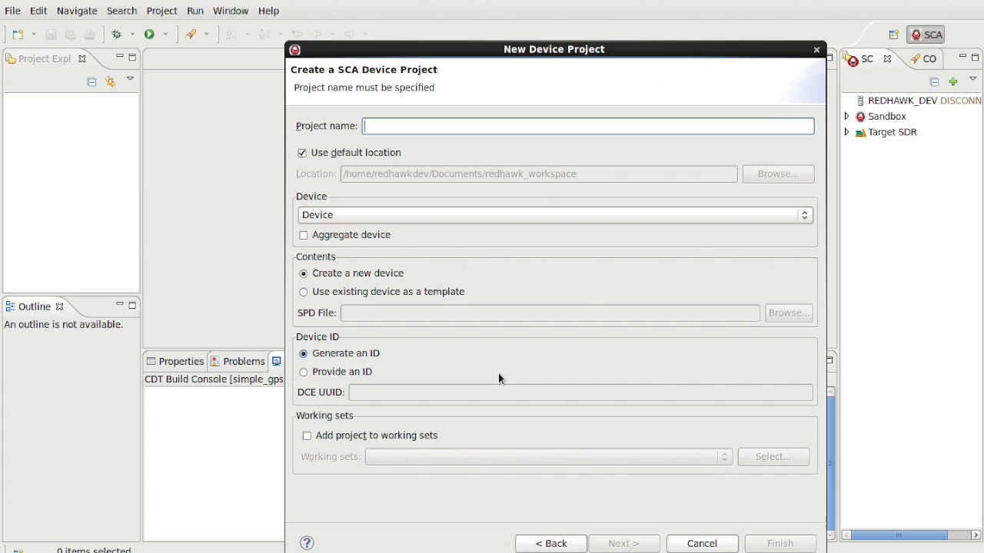
{"action": "type", "text": "simple"}
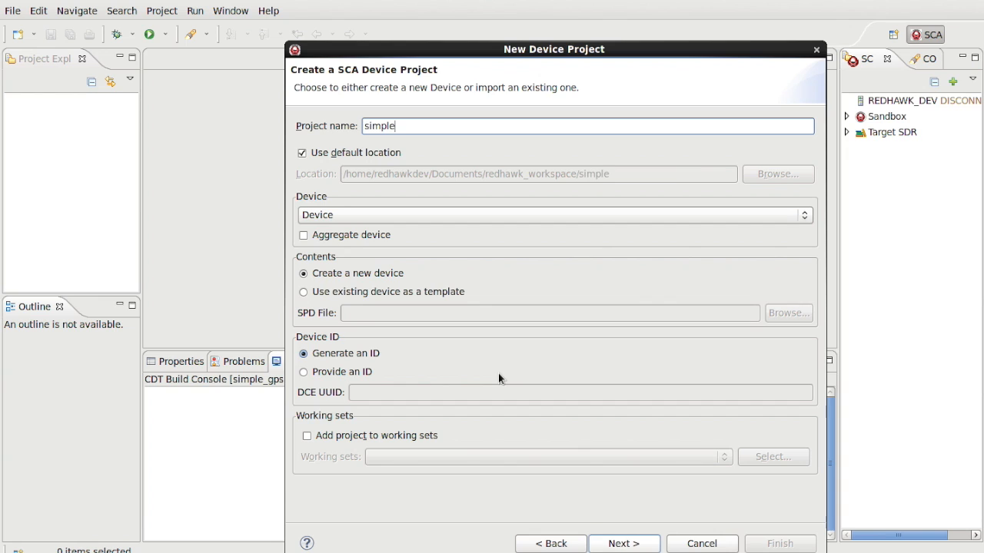
{"action": "type", "text": "_tcp"}
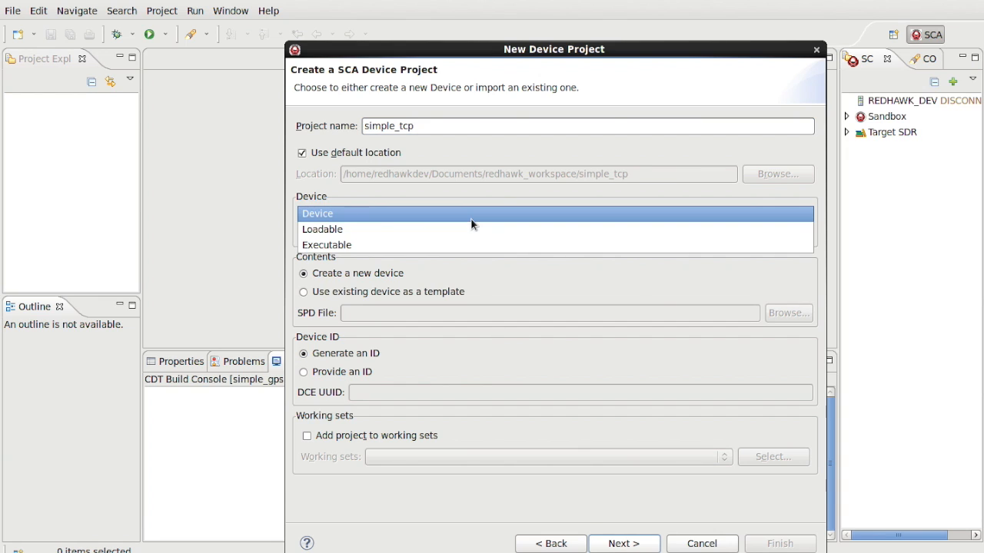
{"action": "left_click", "coordinate": [317, 214]}
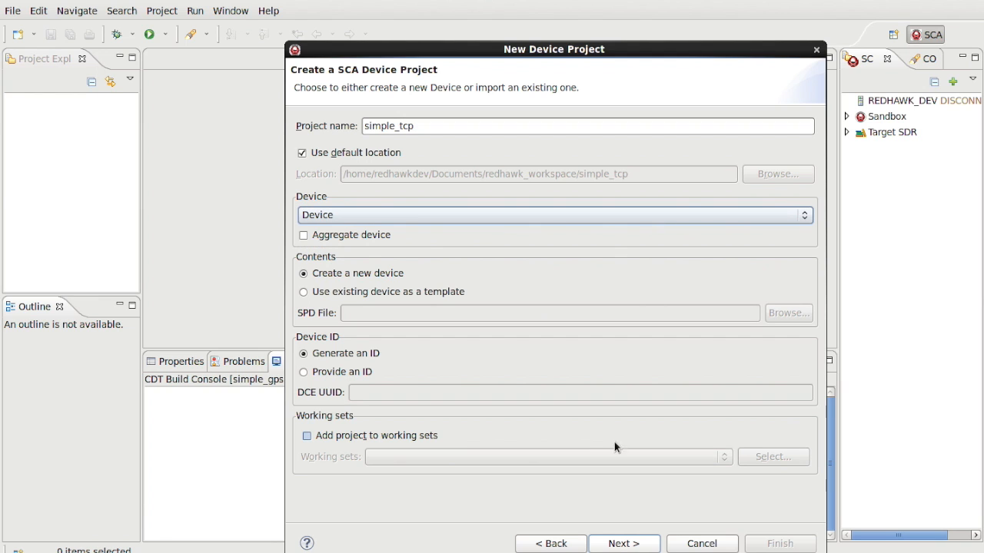
{"action": "left_click", "coordinate": [624, 543]}
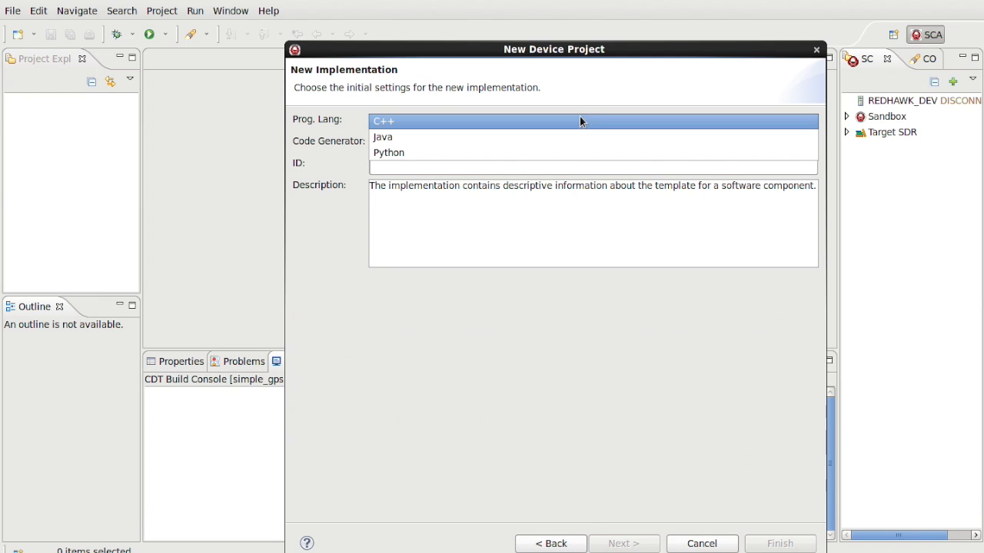
{"action": "left_click", "coordinate": [389, 152]}
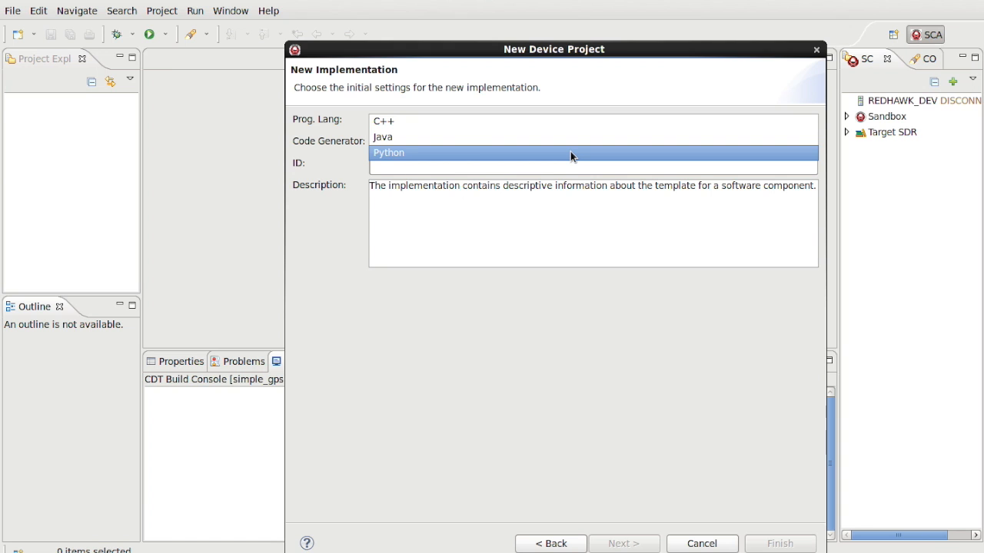
{"action": "left_click", "coordinate": [623, 544]}
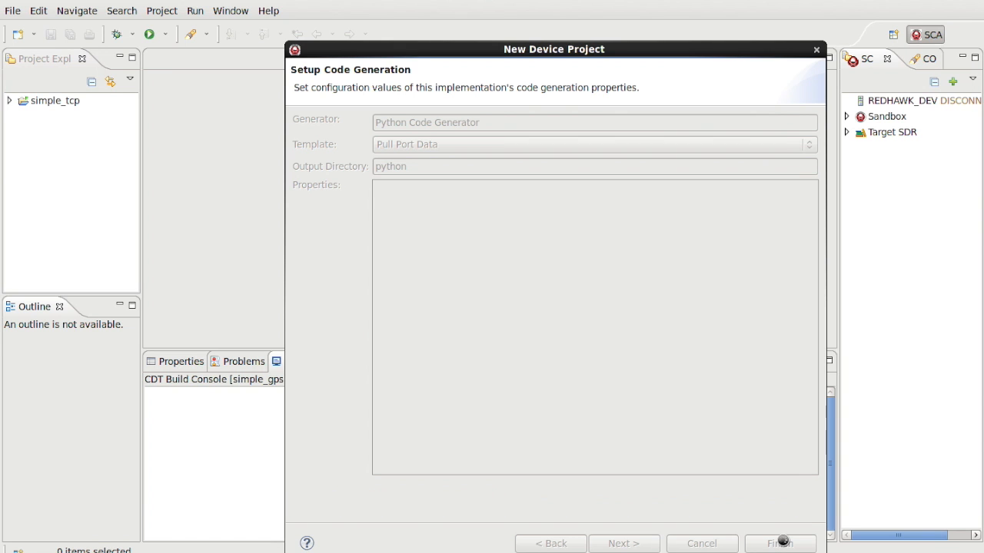
Finish the wizard and add an out <uses> port dataFloat_out with BULKIO dataFloat.
{"action": "left_click", "coordinate": [779, 544]}
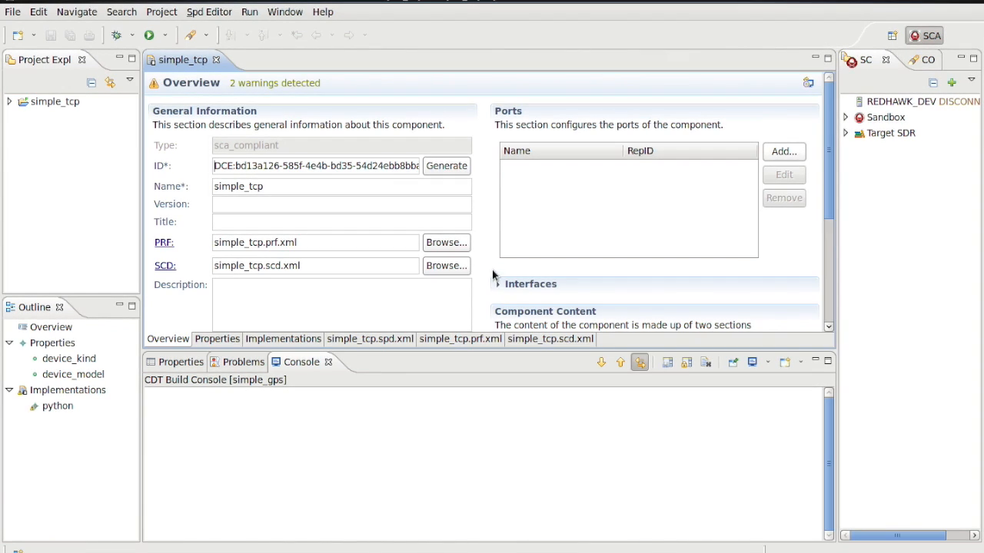
{"action": "mouse_move", "coordinate": [783, 151]}
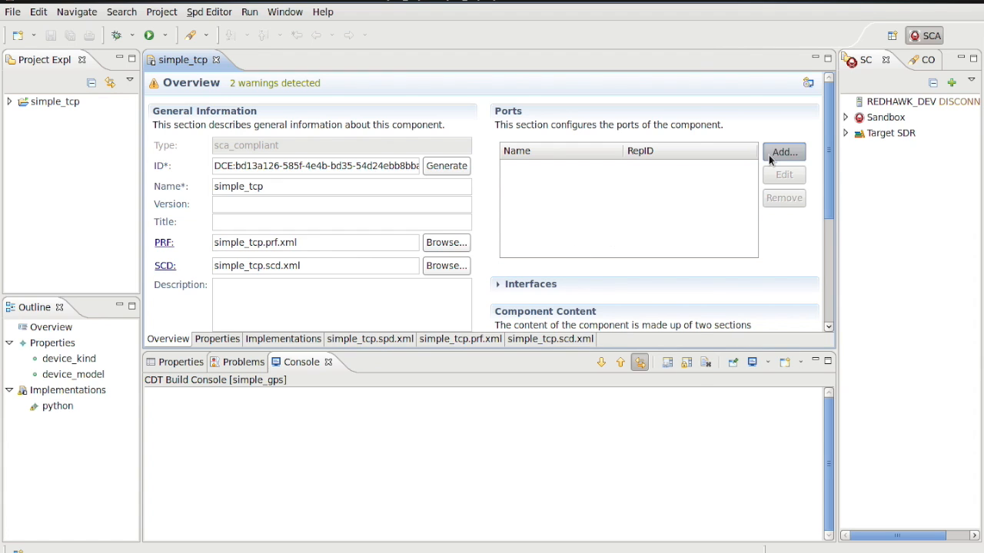
{"action": "left_click", "coordinate": [783, 151]}
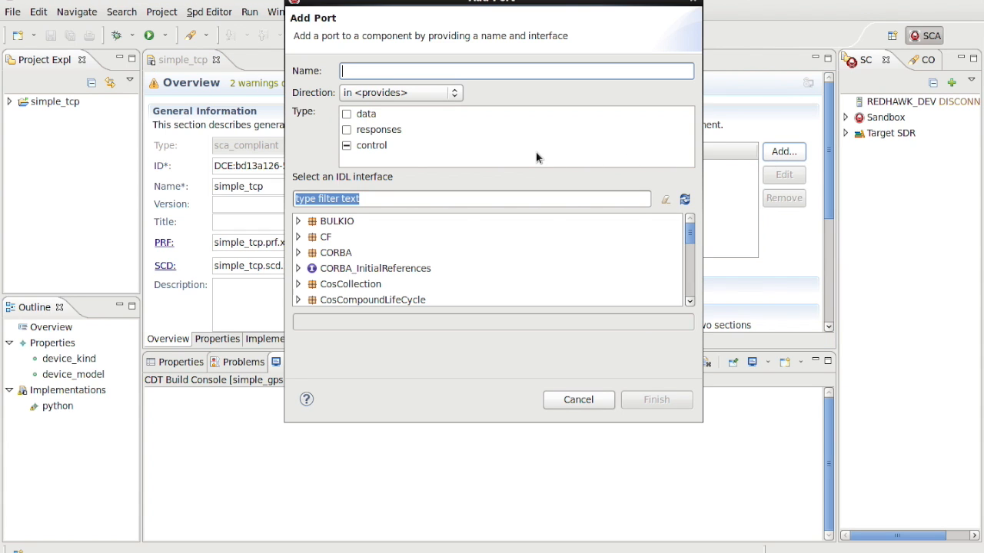
{"action": "type", "text": "dataFloat_out"}
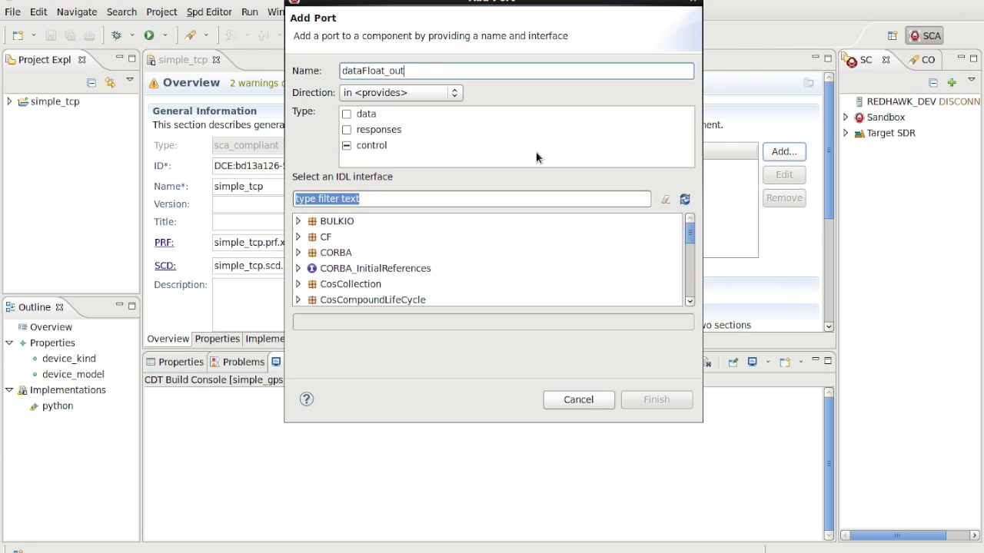
{"action": "left_click", "coordinate": [401, 92]}
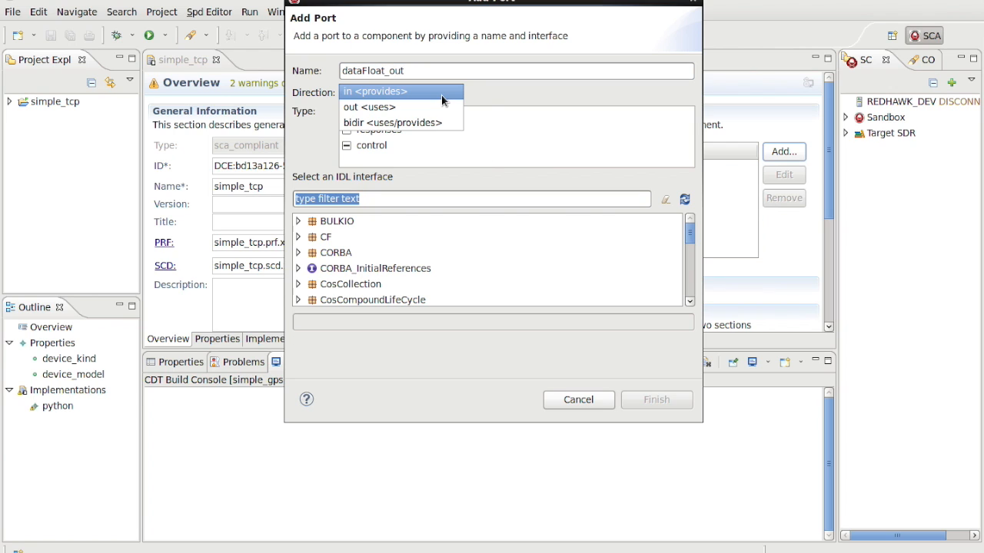
{"action": "left_click", "coordinate": [369, 107]}
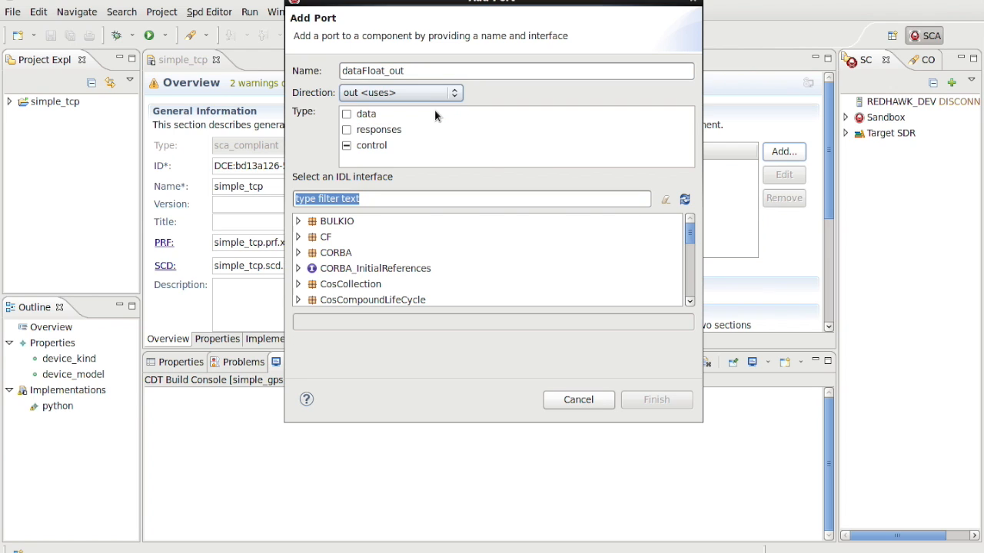
{"action": "type", "text": "bulkio/dataFl"}
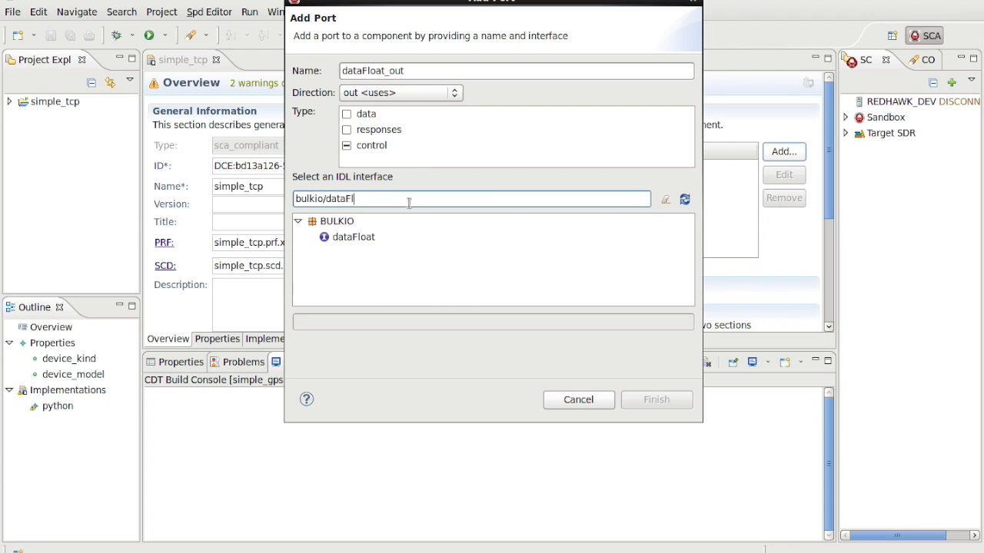
{"action": "left_click", "coordinate": [353, 237]}
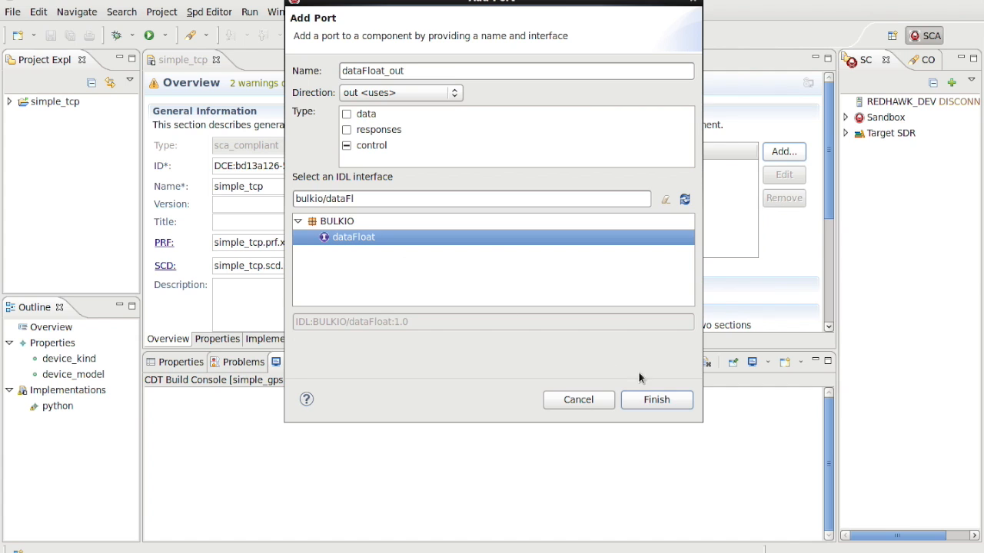
{"action": "left_click", "coordinate": [655, 399]}
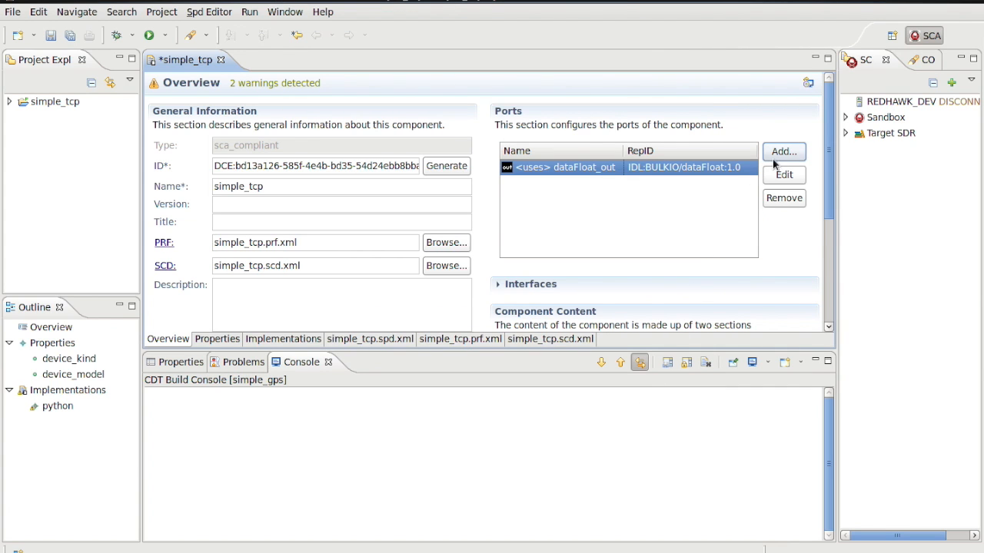
Add out <uses> port GPS_uses with the FRONTEND GPS interface.
{"action": "left_click", "coordinate": [784, 152]}
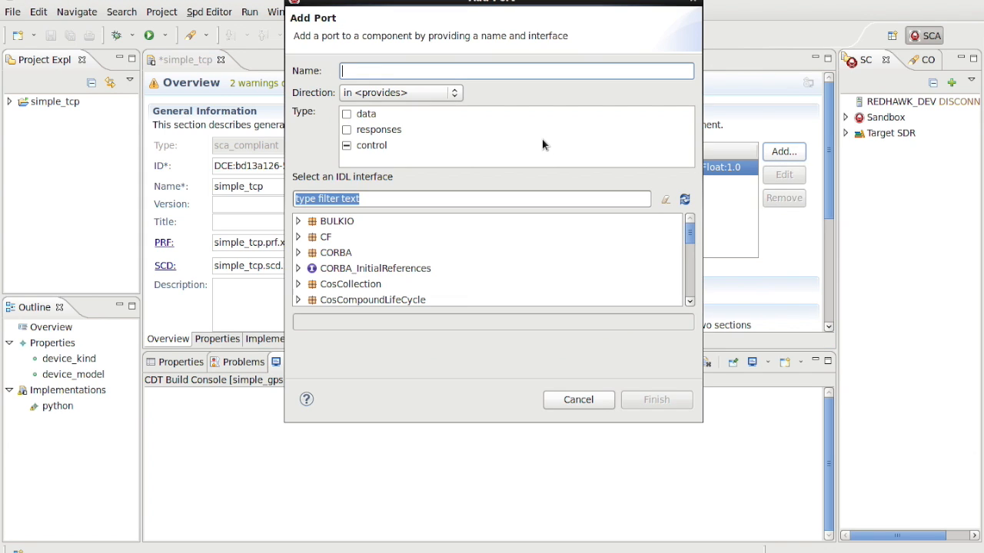
{"action": "type", "text": "GPS_uses"}
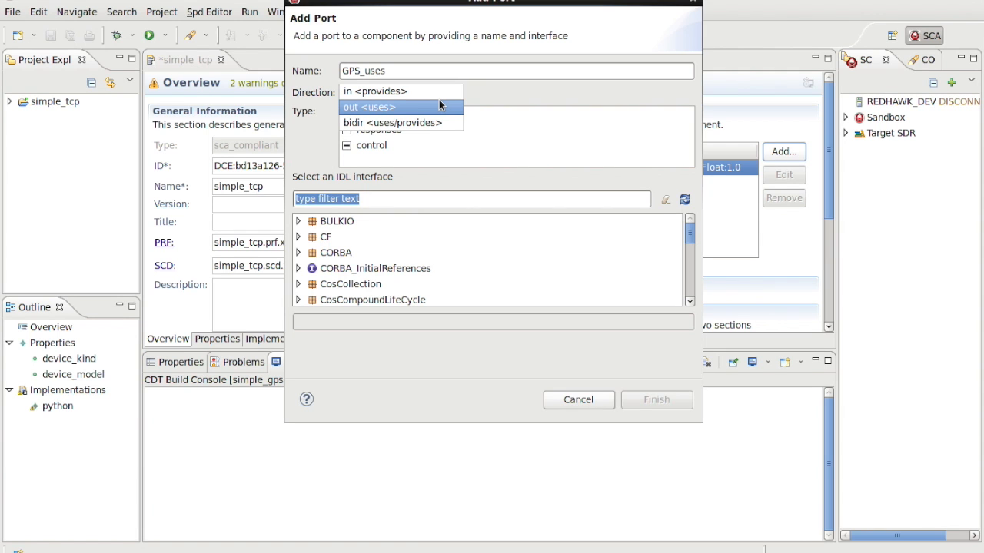
{"action": "left_click", "coordinate": [368, 107]}
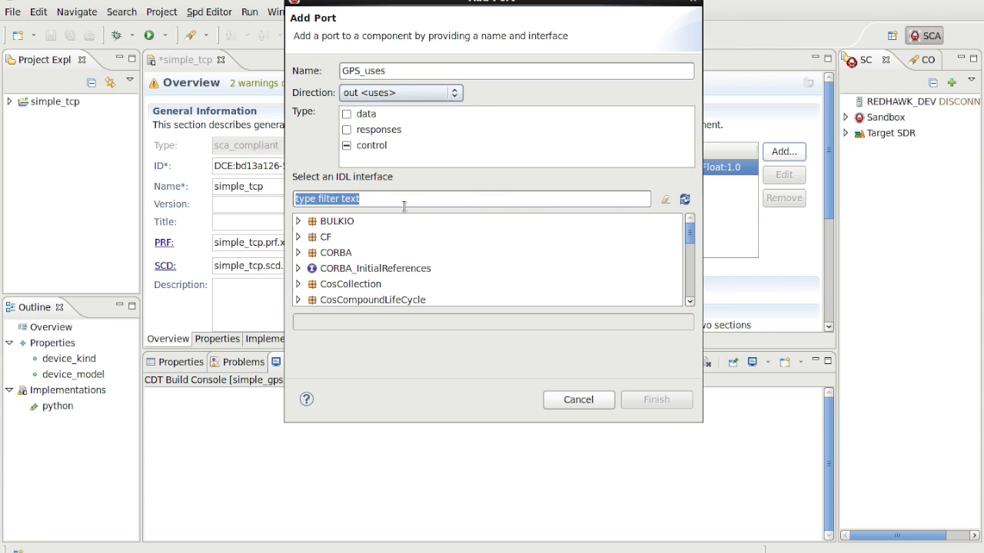
{"action": "type", "text": "frontend/"}
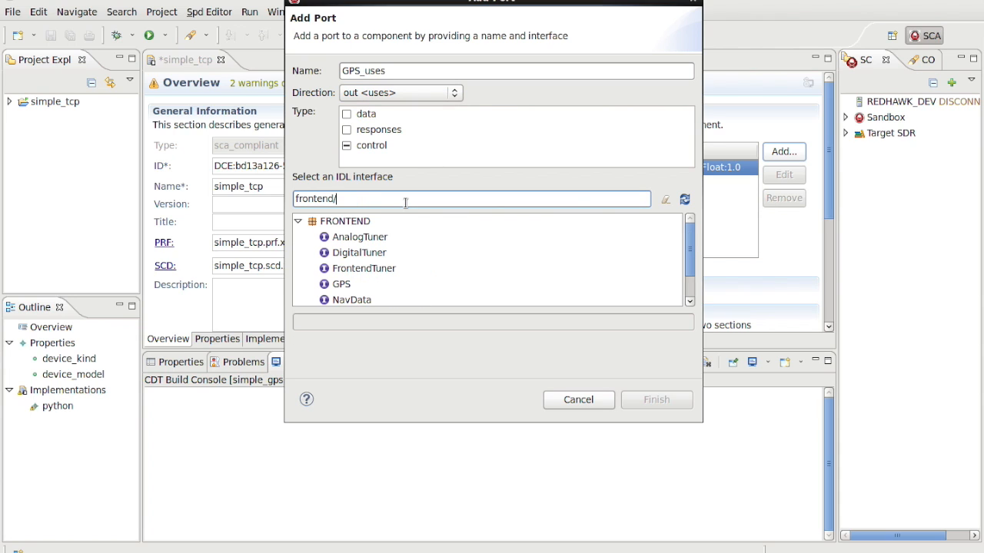
{"action": "type", "text": "GP"}
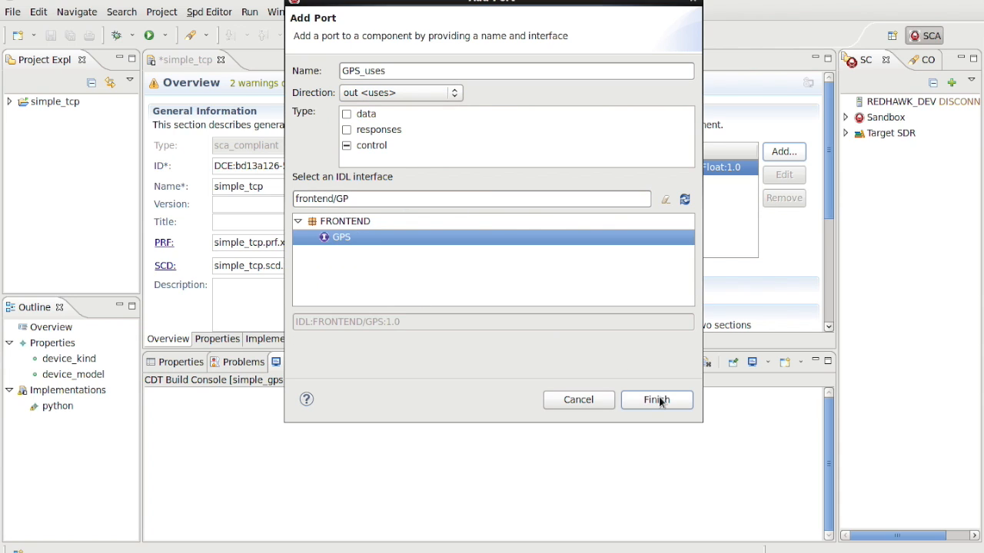
{"action": "left_click", "coordinate": [656, 400]}
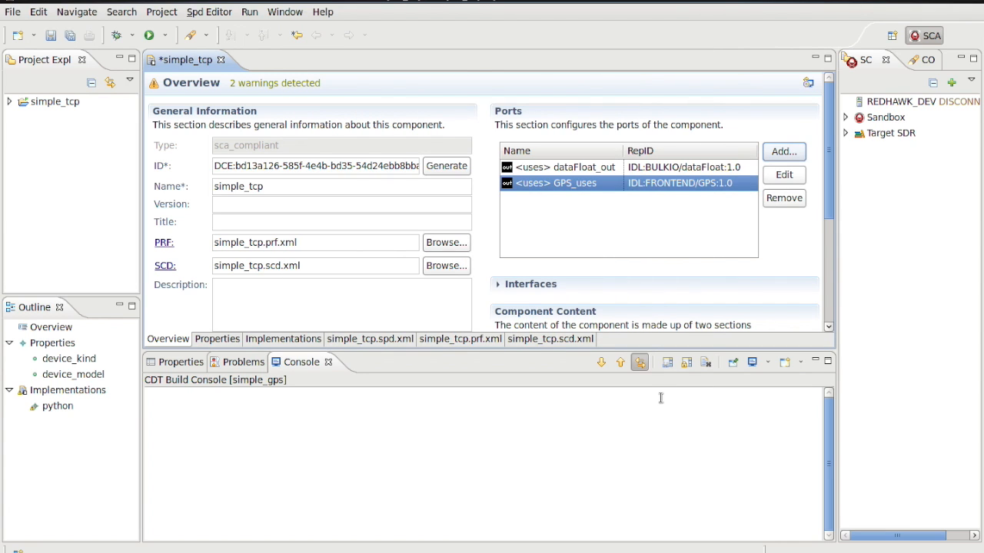
On the Properties tab, set device_kind to socket and device_model to tcp.
{"action": "left_click", "coordinate": [217, 339]}
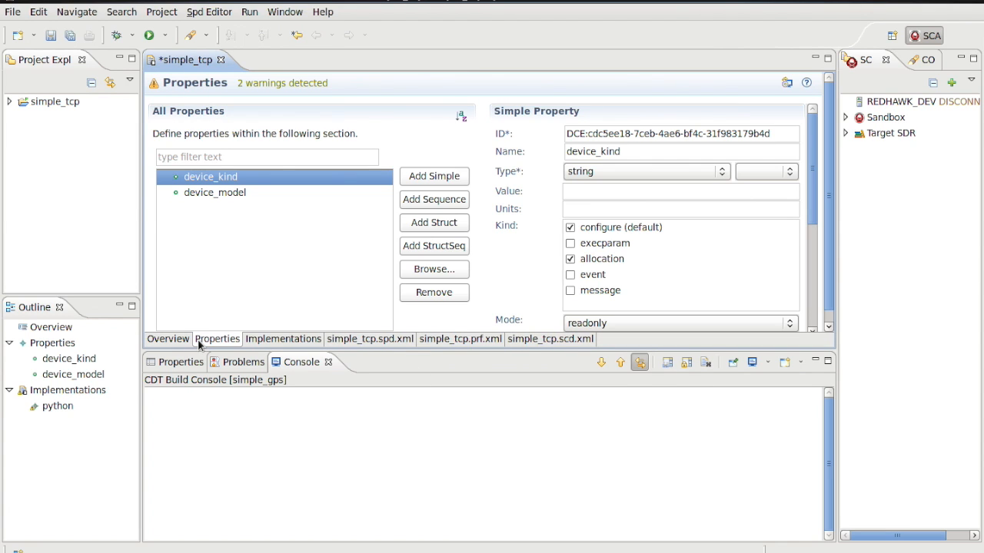
{"action": "left_click", "coordinate": [570, 227]}
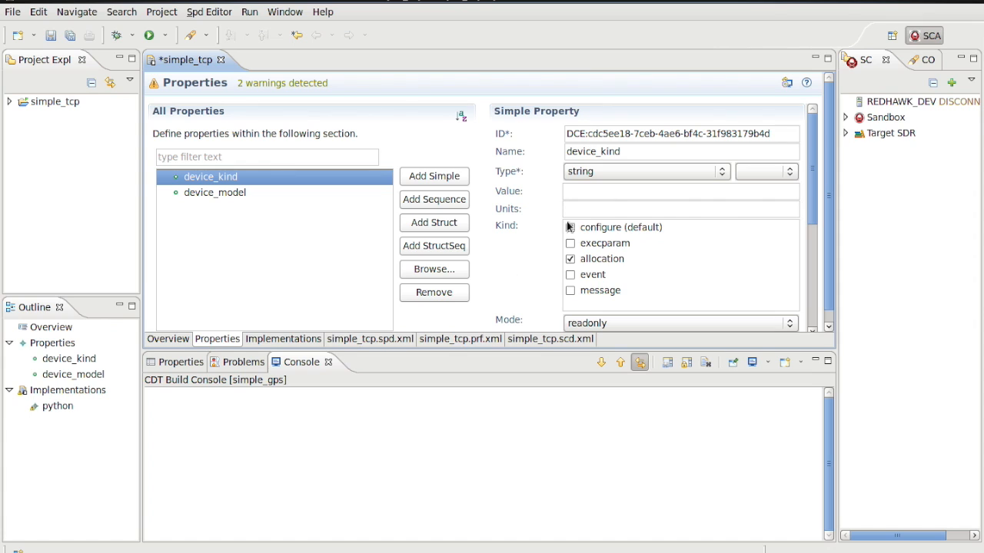
{"action": "type", "text": "socket"}
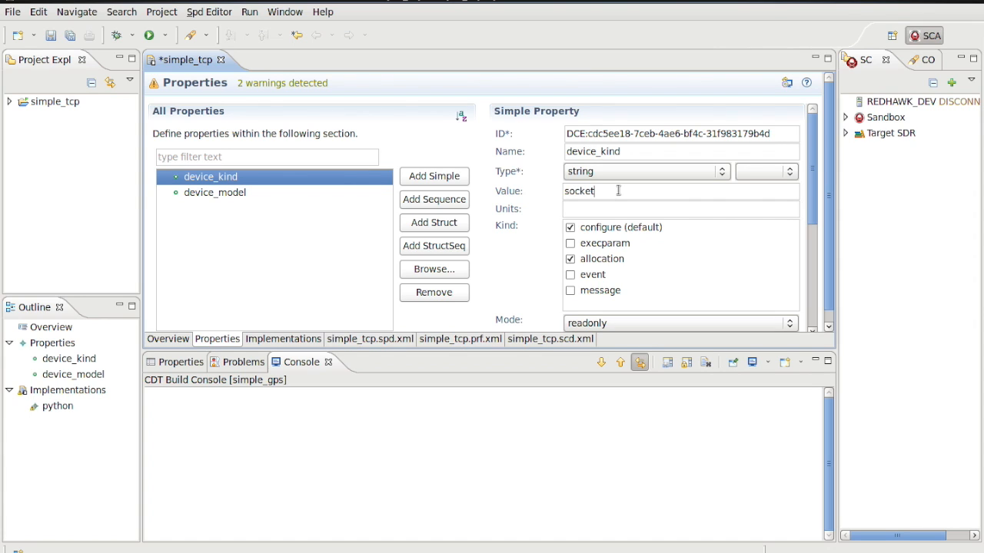
{"action": "left_click", "coordinate": [214, 192]}
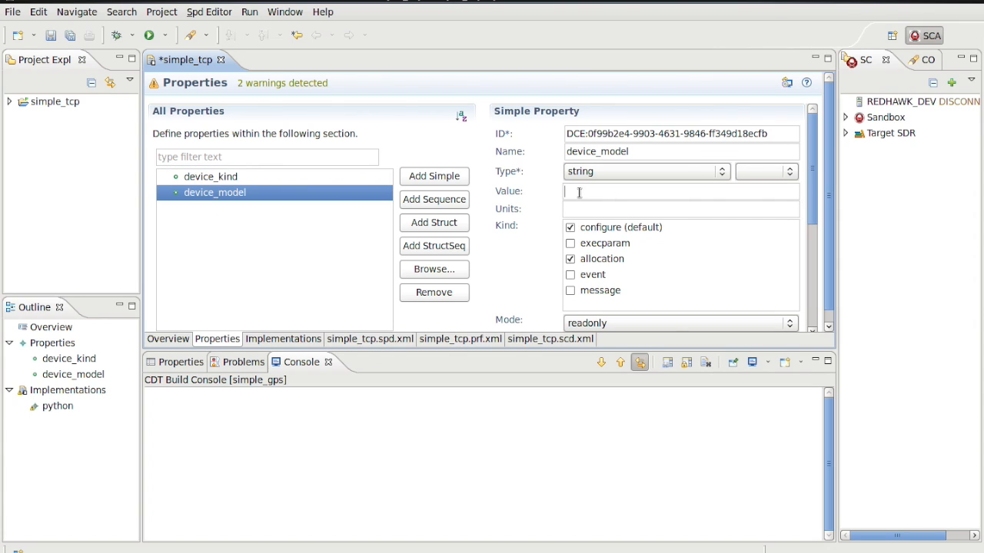
{"action": "type", "text": "tcp"}
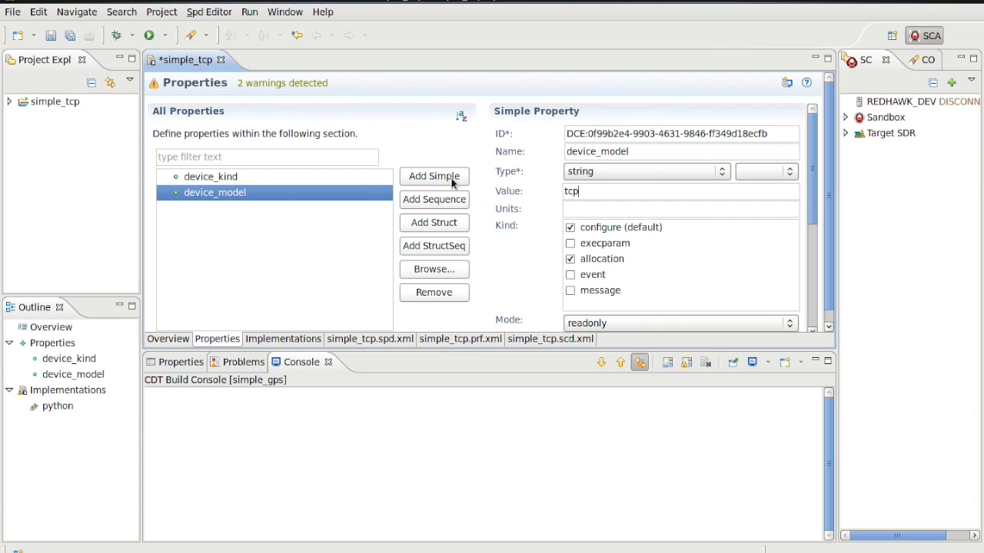
{"action": "mouse_move", "coordinate": [452, 230]}
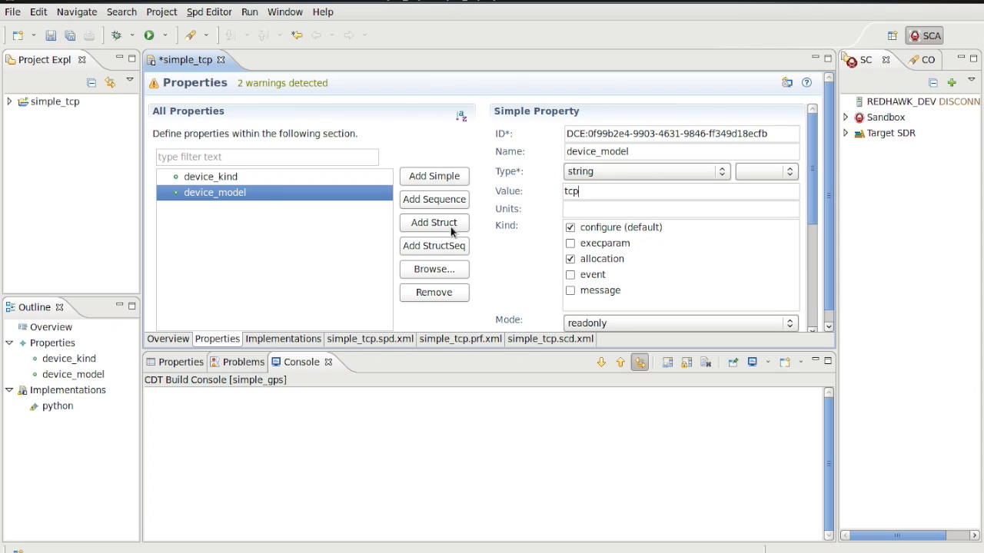
{"action": "mouse_move", "coordinate": [442, 292]}
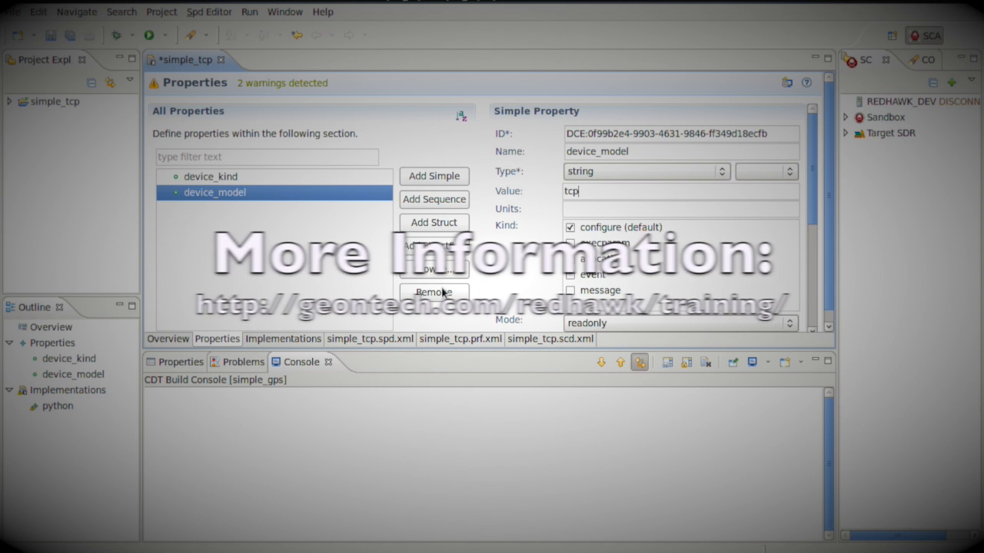
Add simple property port_num, type ulong (32-bit), value 9999.
{"action": "left_click", "coordinate": [570, 258]}
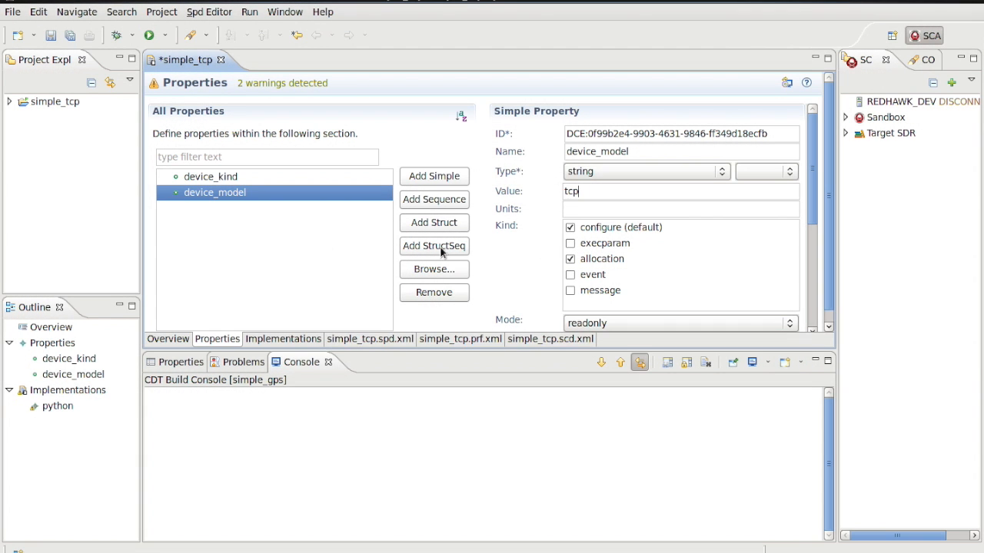
{"action": "left_click", "coordinate": [433, 176]}
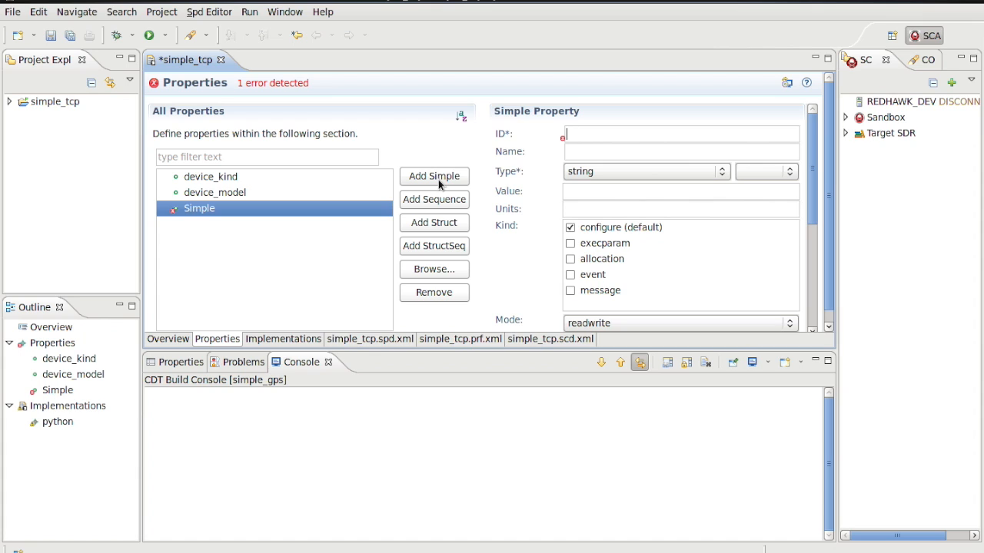
{"action": "type", "text": "port_num"}
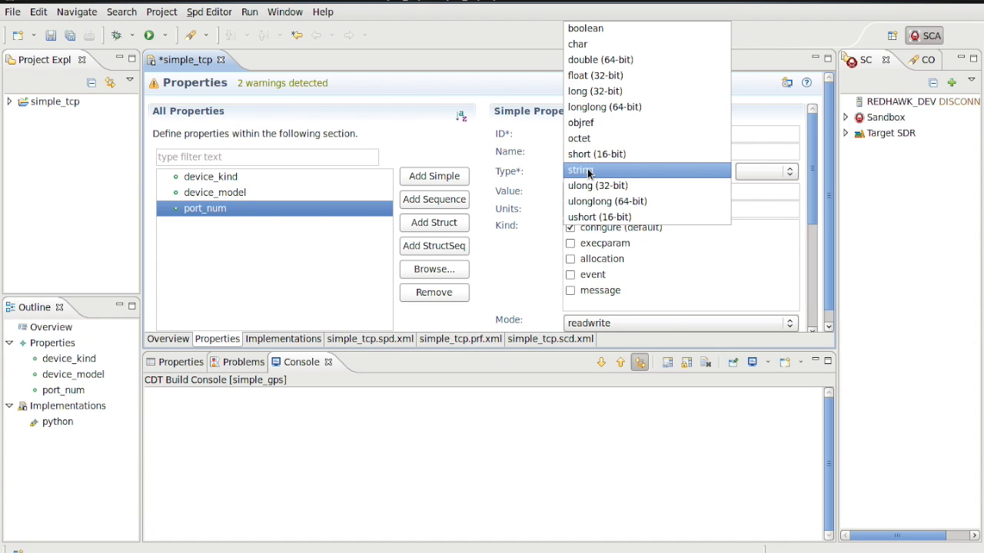
{"action": "mouse_move", "coordinate": [597, 185]}
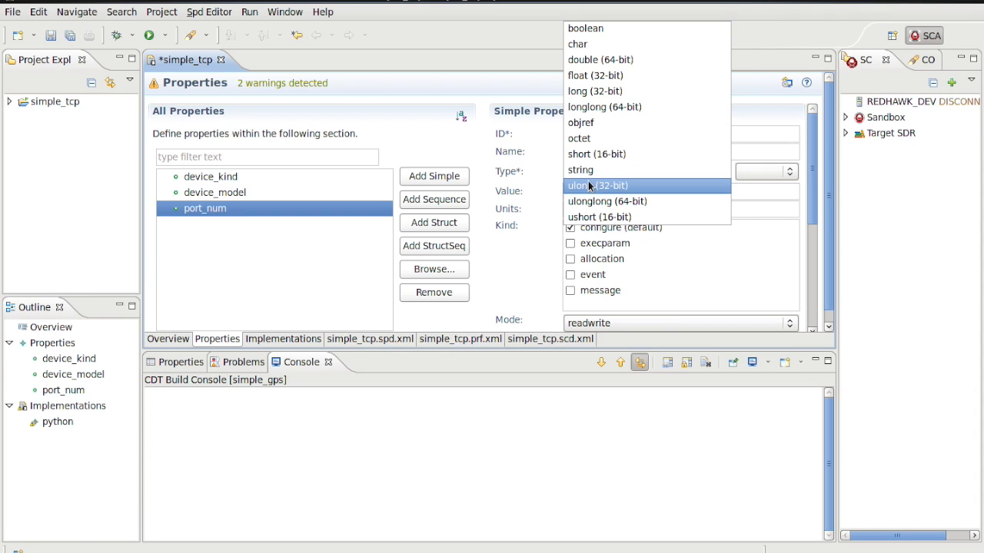
{"action": "left_click", "coordinate": [597, 185]}
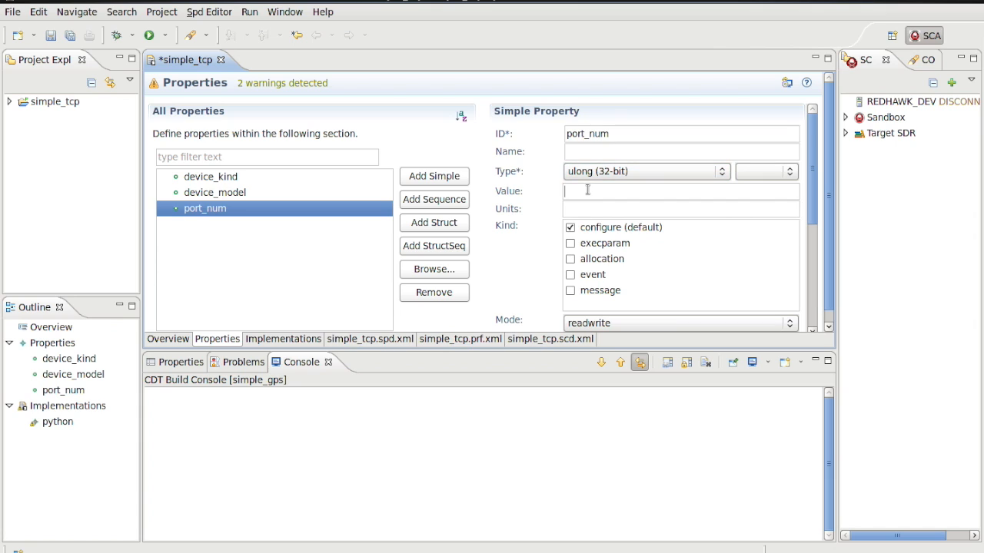
{"action": "type", "text": "9999"}
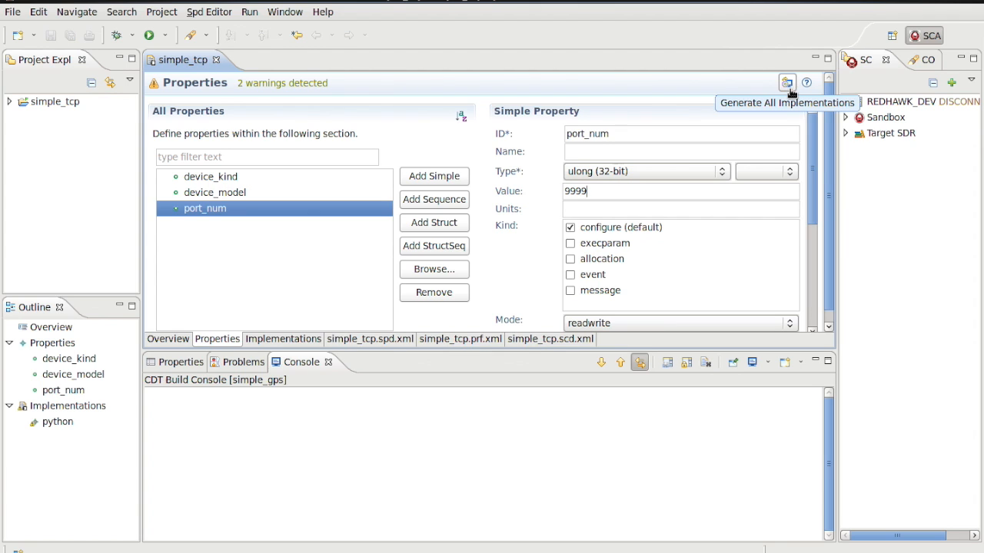
Generate all implementations and confirm regenerating the listed files.
{"action": "left_click", "coordinate": [787, 83]}
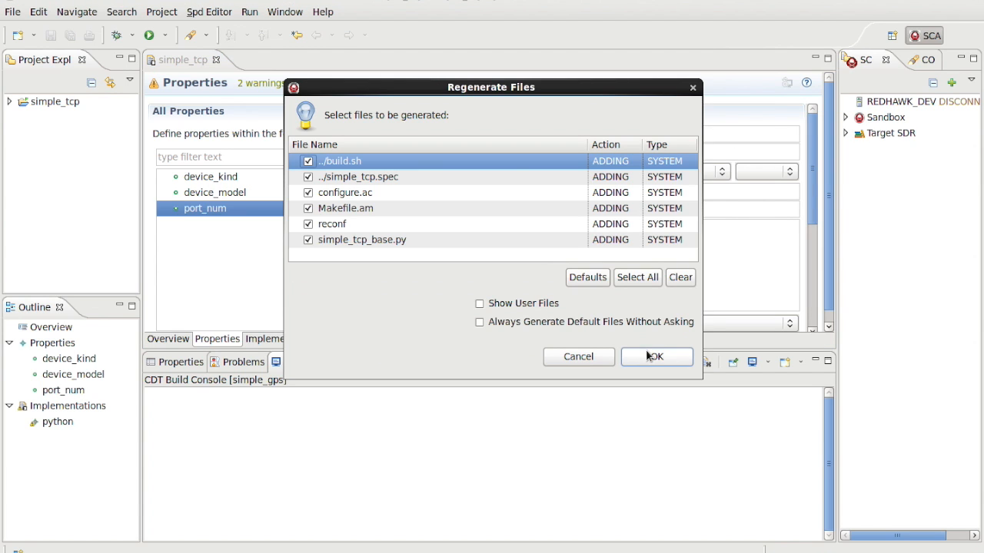
{"action": "left_click", "coordinate": [654, 356]}
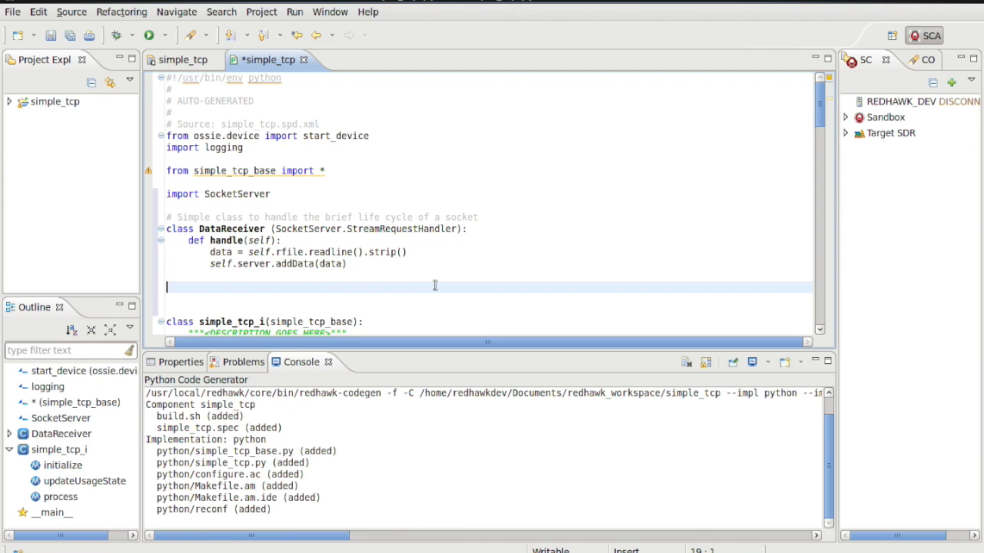
Scroll through simple_tcp.py while adding MyThreadedTCPServer and the port_num configure callback.
{"action": "scroll", "scroll_direction": "down", "scroll_amount": 3}
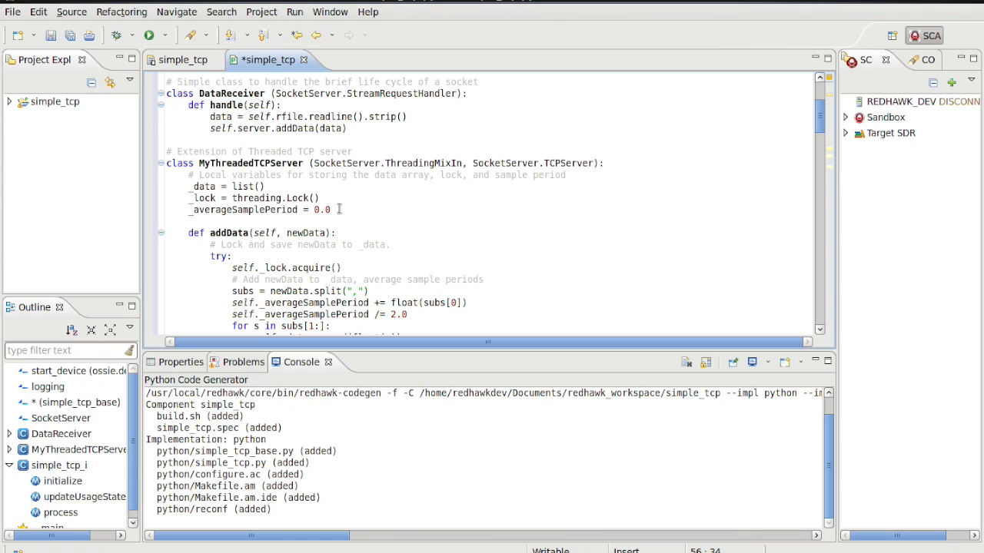
{"action": "mouse_move", "coordinate": [577, 175]}
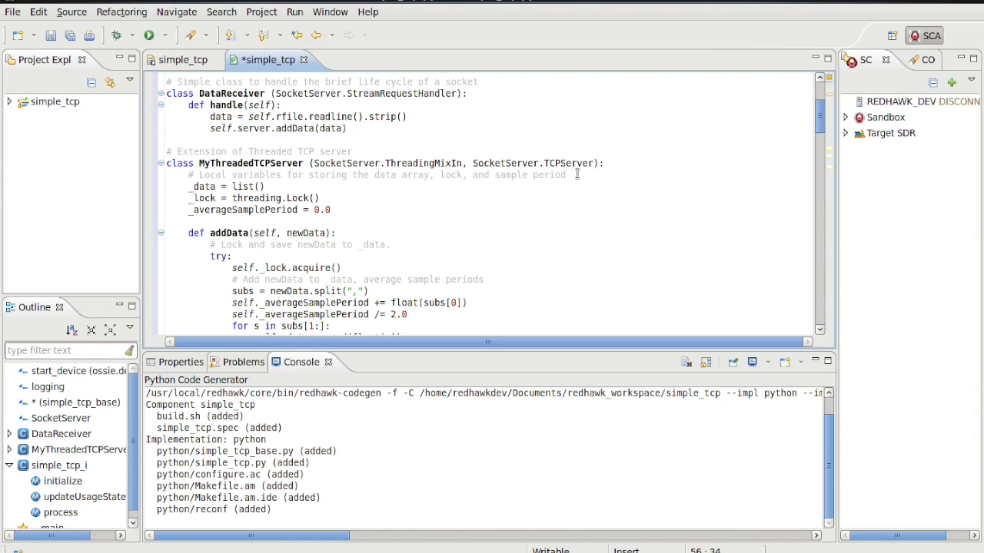
{"action": "mouse_move", "coordinate": [482, 222]}
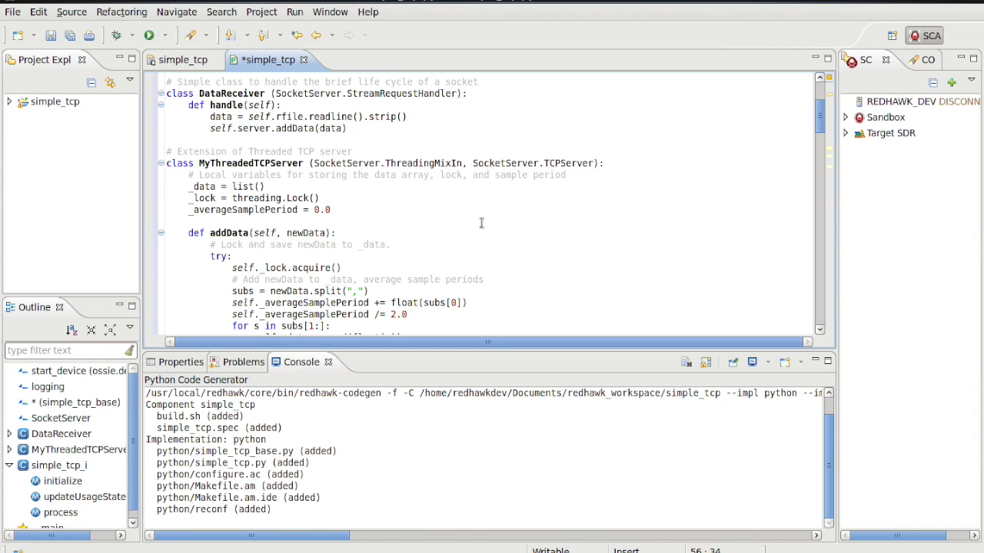
{"action": "scroll", "scroll_direction": "down", "scroll_amount": 3}
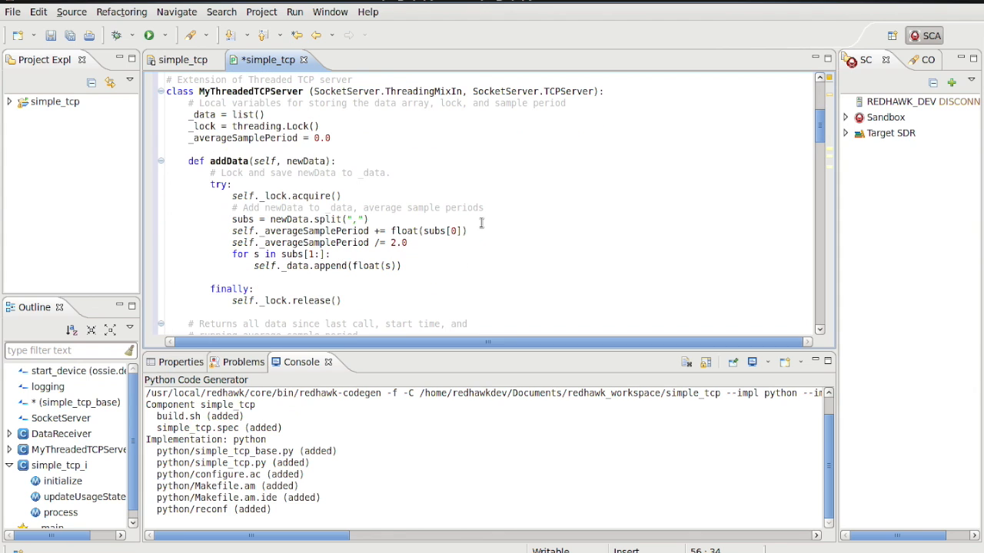
{"action": "scroll", "scroll_direction": "down", "scroll_amount": 3}
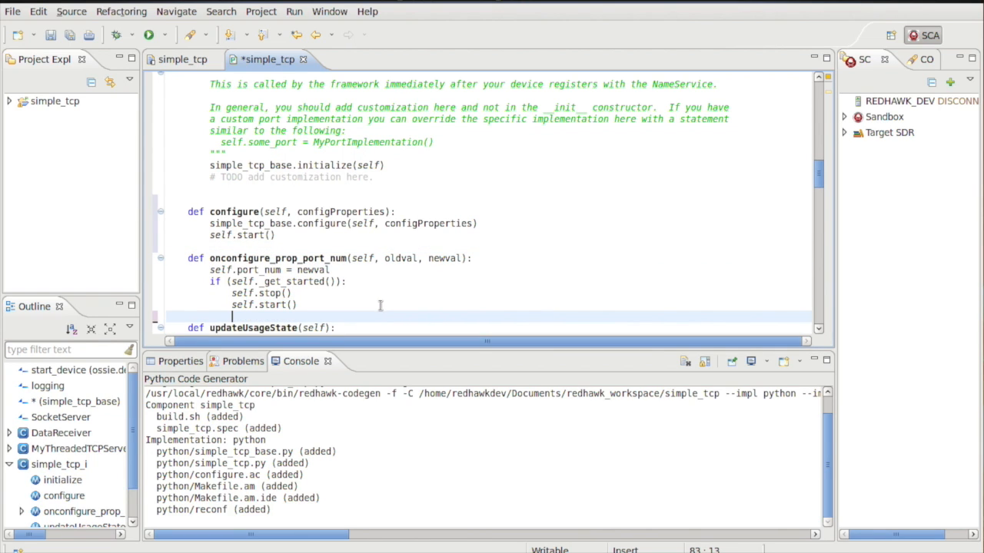
Scroll down and select code in simple_tcp.py for the start and stop methods.
{"action": "scroll", "scroll_direction": "down", "scroll_amount": 3}
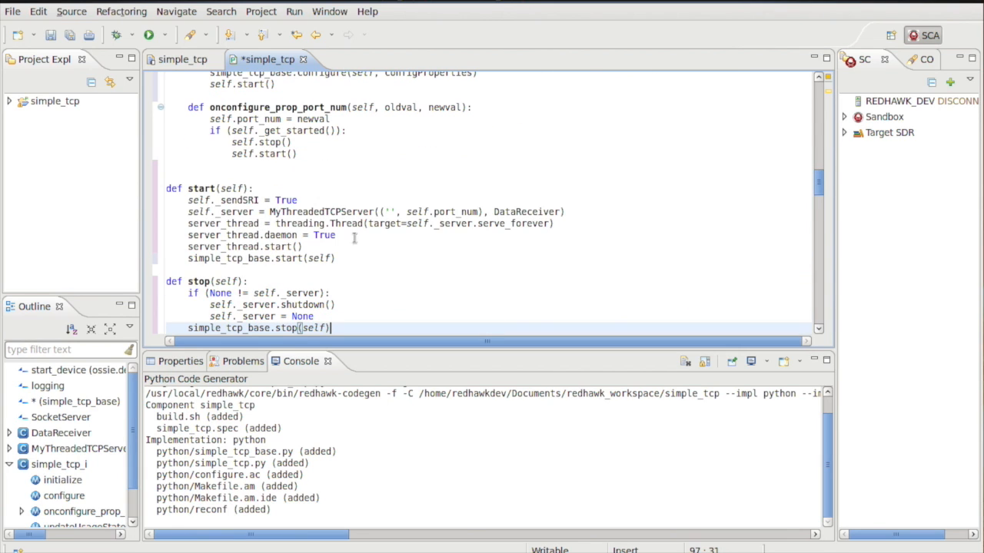
{"action": "left_click_drag", "start_coordinate": [188, 188], "coordinate": [352, 329]}
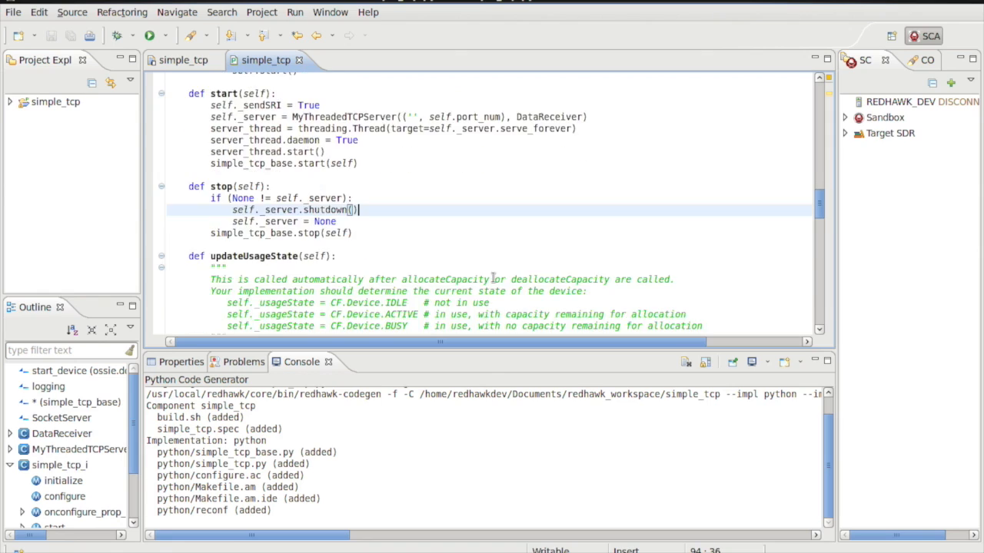
{"action": "scroll", "scroll_direction": "down", "scroll_amount": 3}
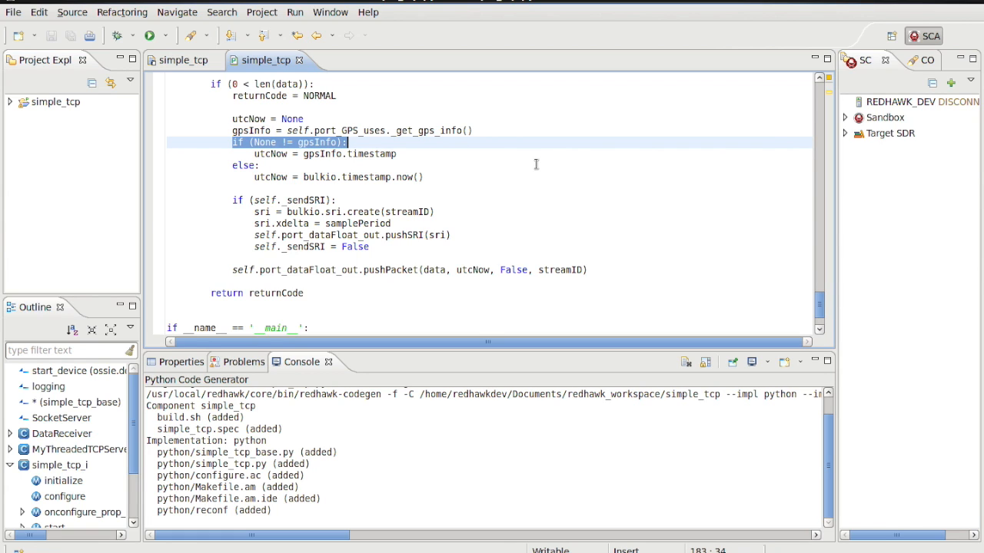
{"action": "mouse_move", "coordinate": [240, 198]}
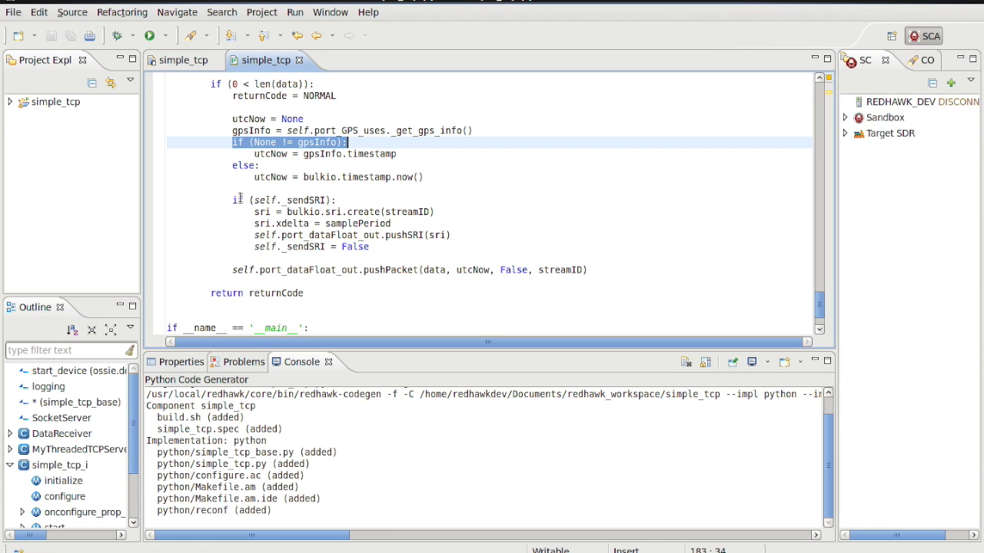
{"action": "left_click", "coordinate": [239, 200]}
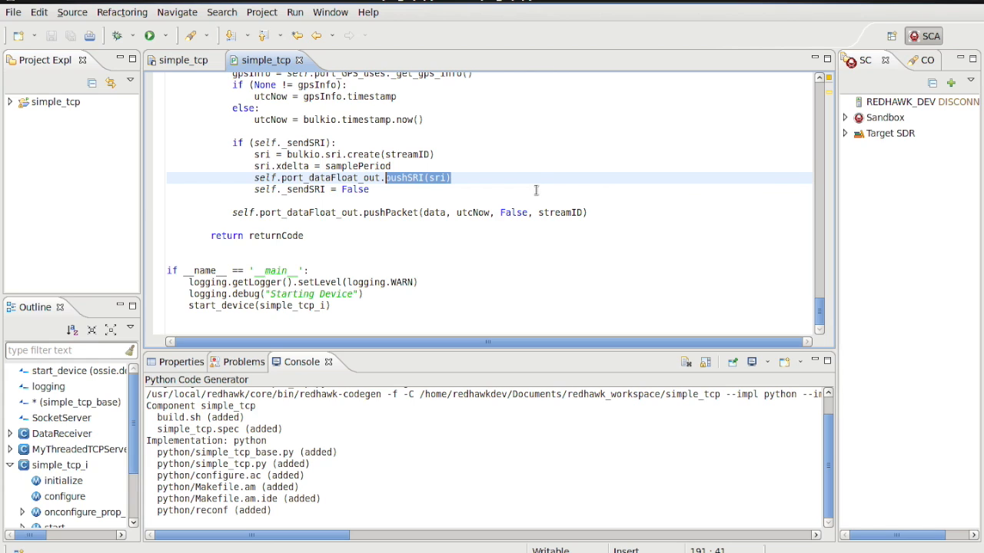
{"action": "mouse_move", "coordinate": [540, 190]}
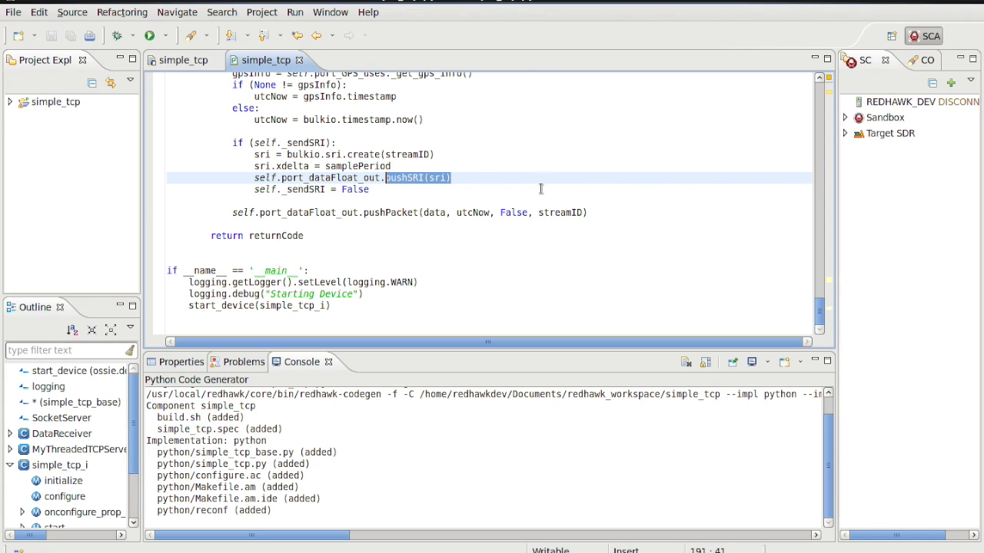